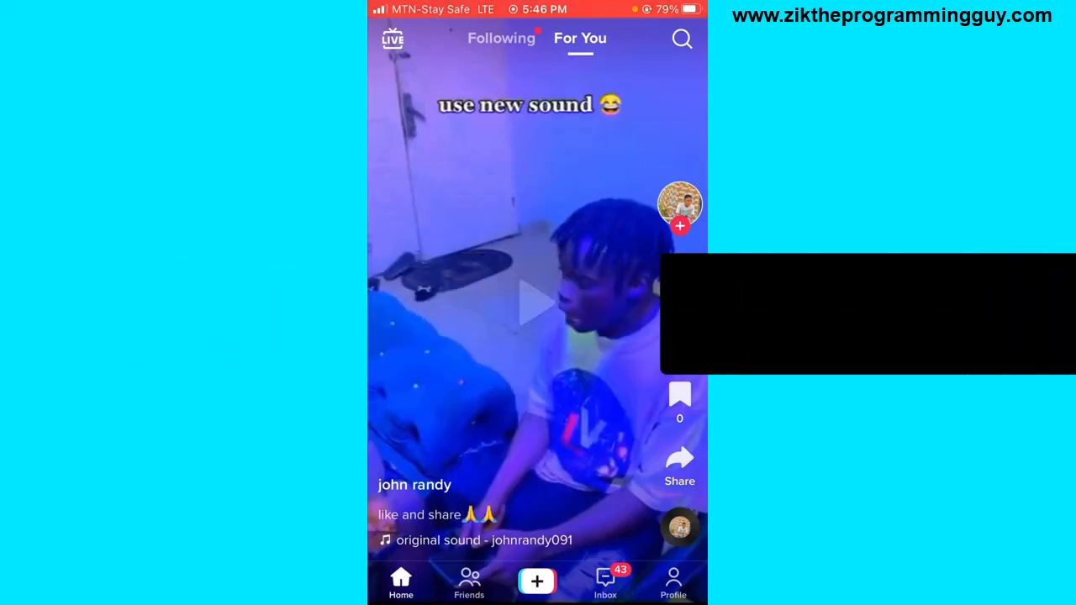
- Go from your own profile through the menu to Settings and privacy, then Account
{"action": "left_click", "coordinate": [679, 269]}
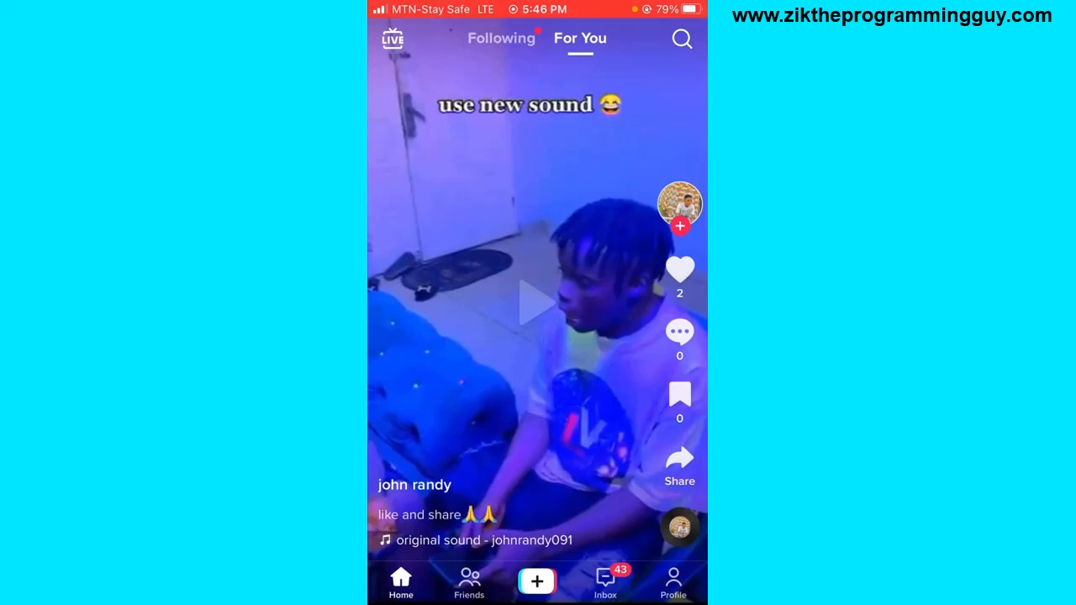
{"action": "left_click", "coordinate": [672, 580]}
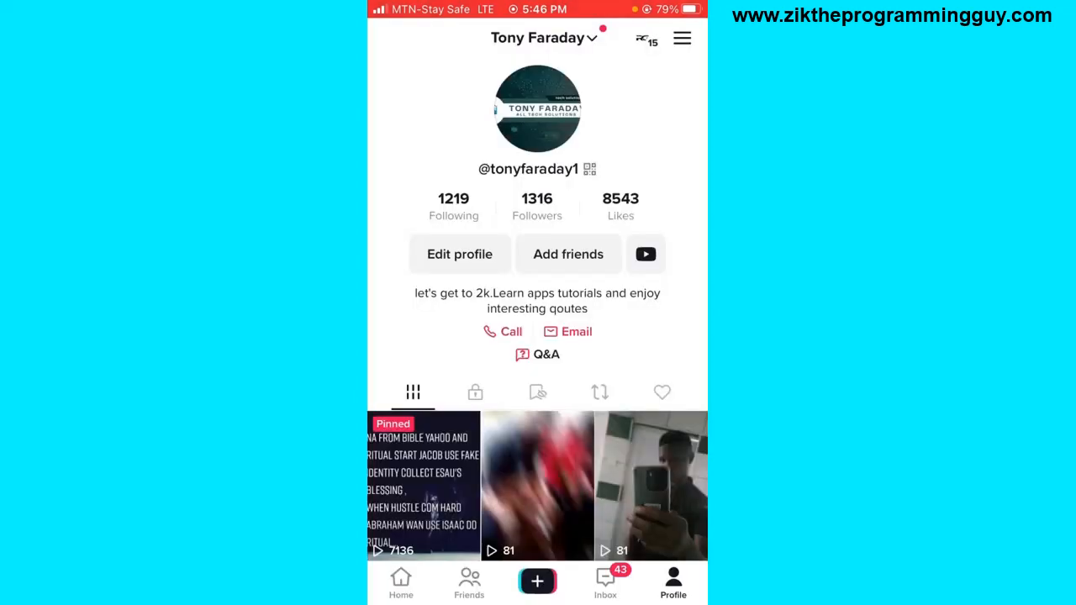
{"action": "left_click", "coordinate": [683, 37]}
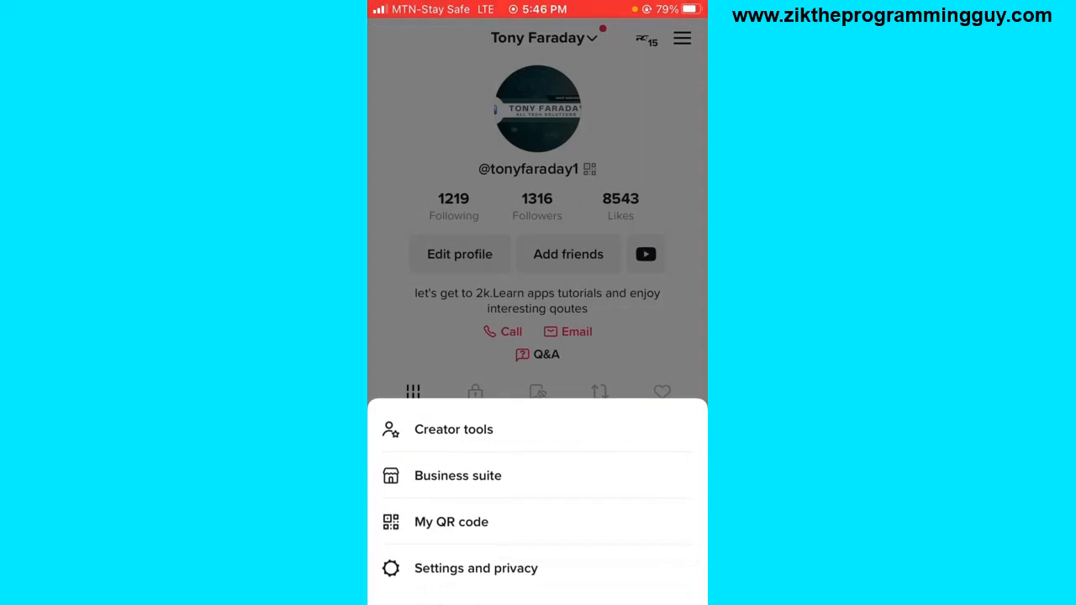
{"action": "left_click", "coordinate": [475, 568]}
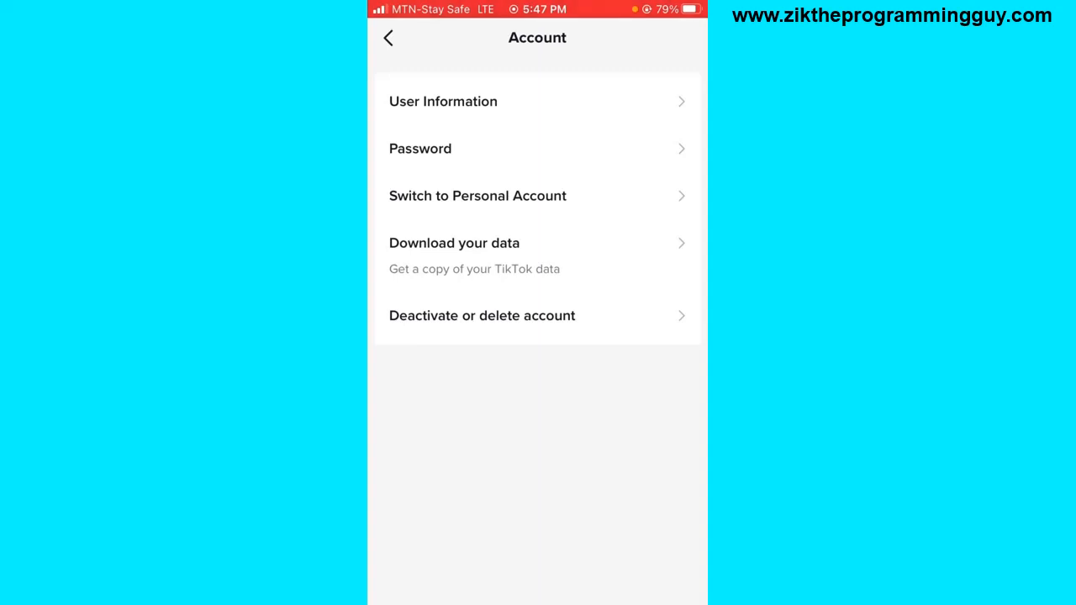
- Reach the empty Edit contact information form via User Information and Contact Information
{"action": "left_click", "coordinate": [444, 101]}
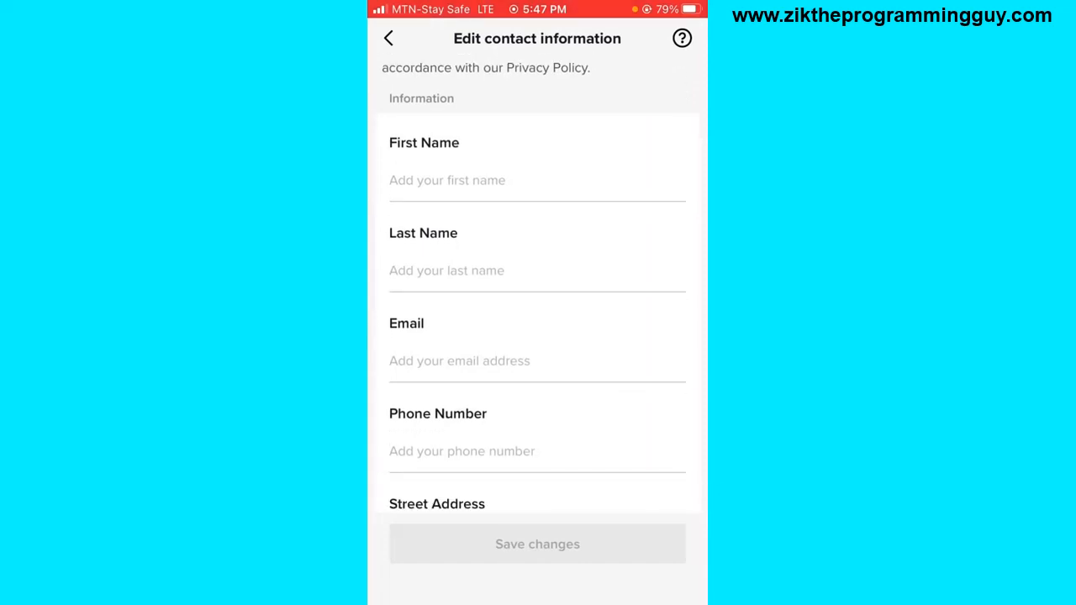
- Review the empty contact fields down to Zip Code and activate the First Name field
{"action": "scroll", "scroll_direction": "down", "scroll_amount": 3}
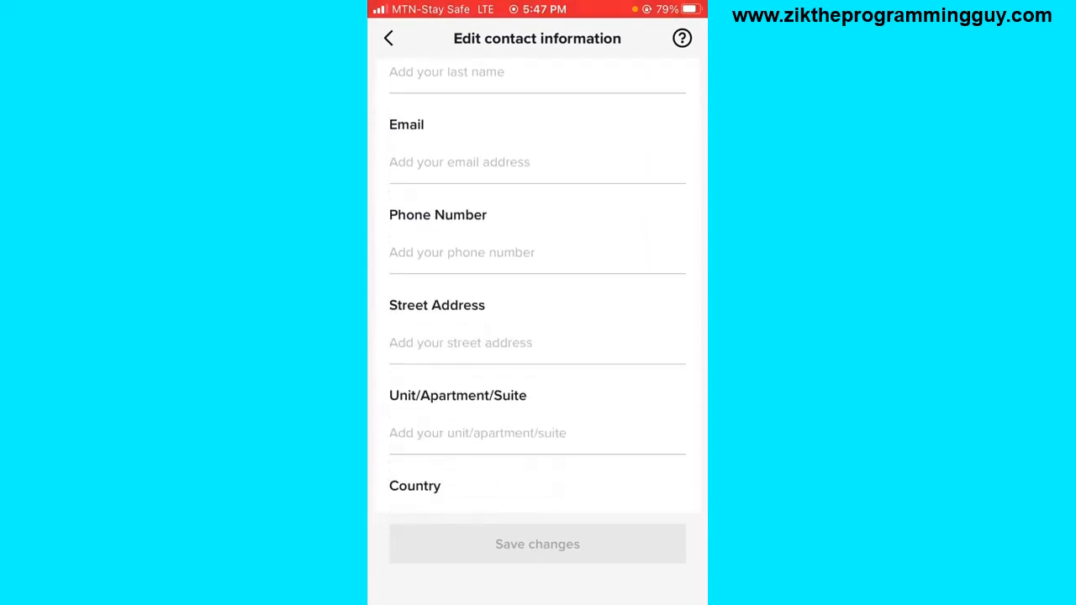
{"action": "scroll", "scroll_direction": "down", "scroll_amount": 3}
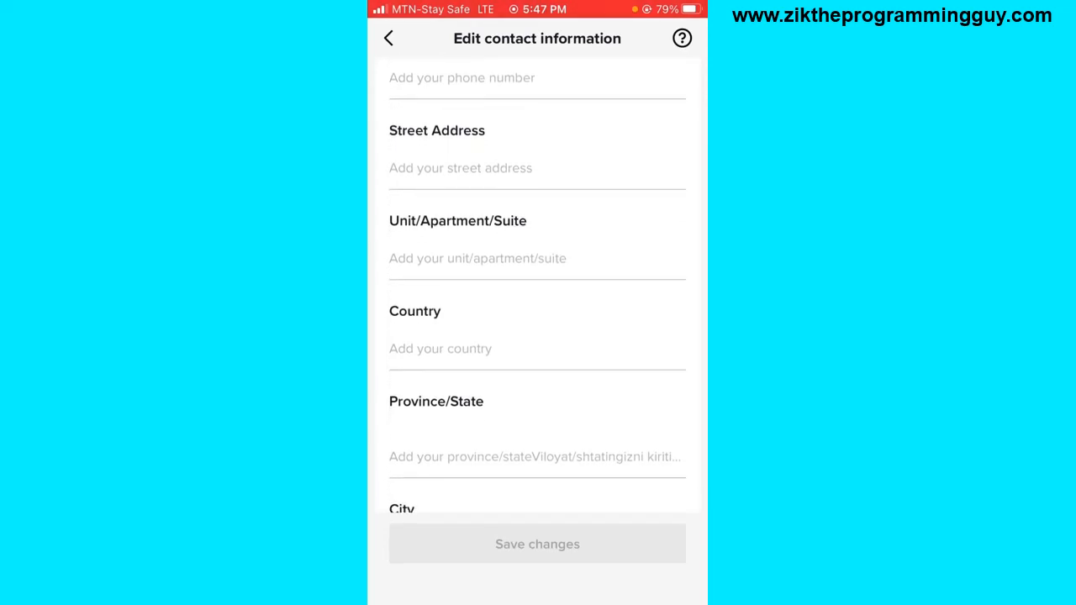
{"action": "scroll", "scroll_direction": "down", "scroll_amount": 3}
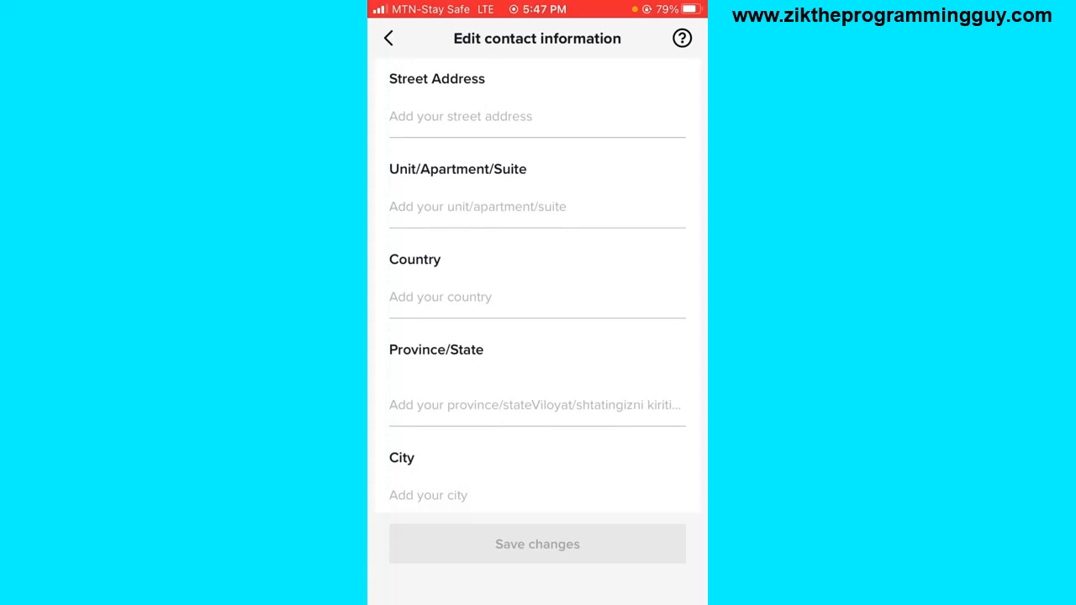
{"action": "scroll", "scroll_direction": "down", "scroll_amount": 3}
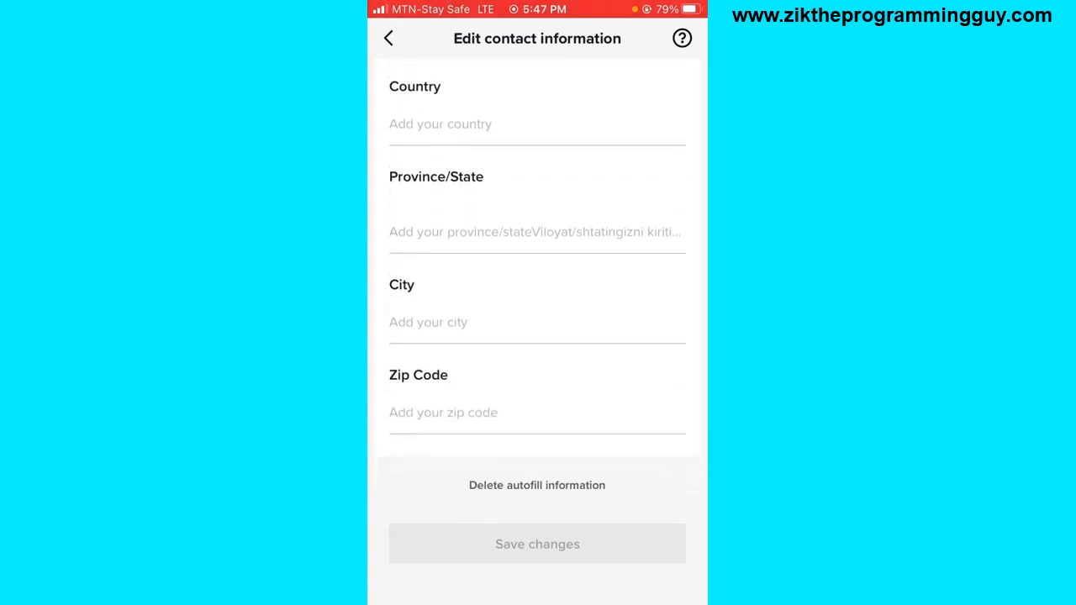
{"action": "scroll", "scroll_direction": "down", "scroll_amount": 3}
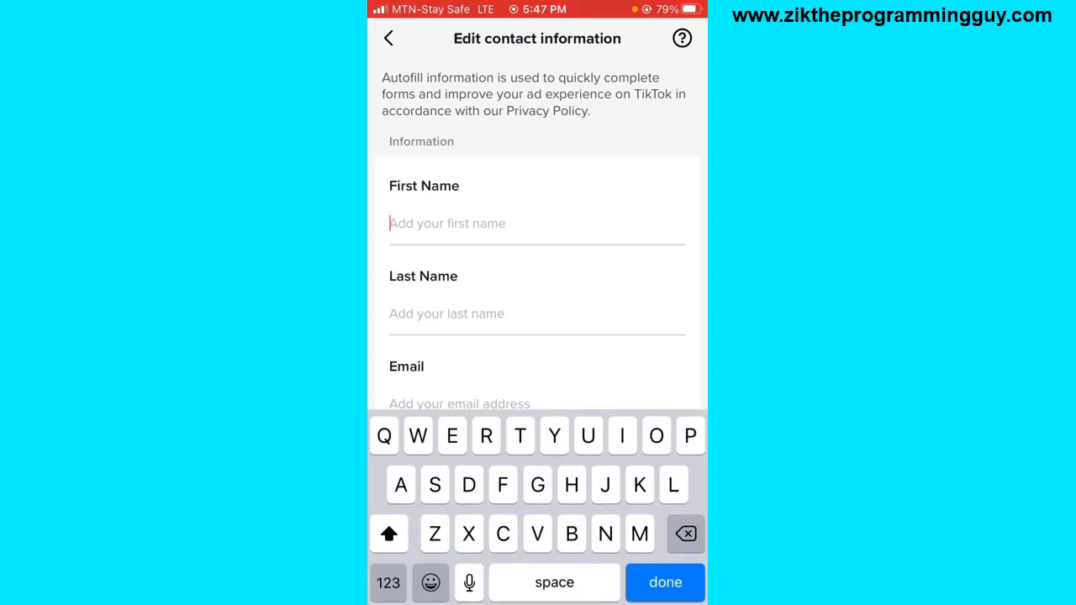
- Enter name, address, country Nigeria, state and city Enugu, zip 400001, and save changes
{"action": "type", "text": "Is"}
{"action": "type", "text": "400001"}
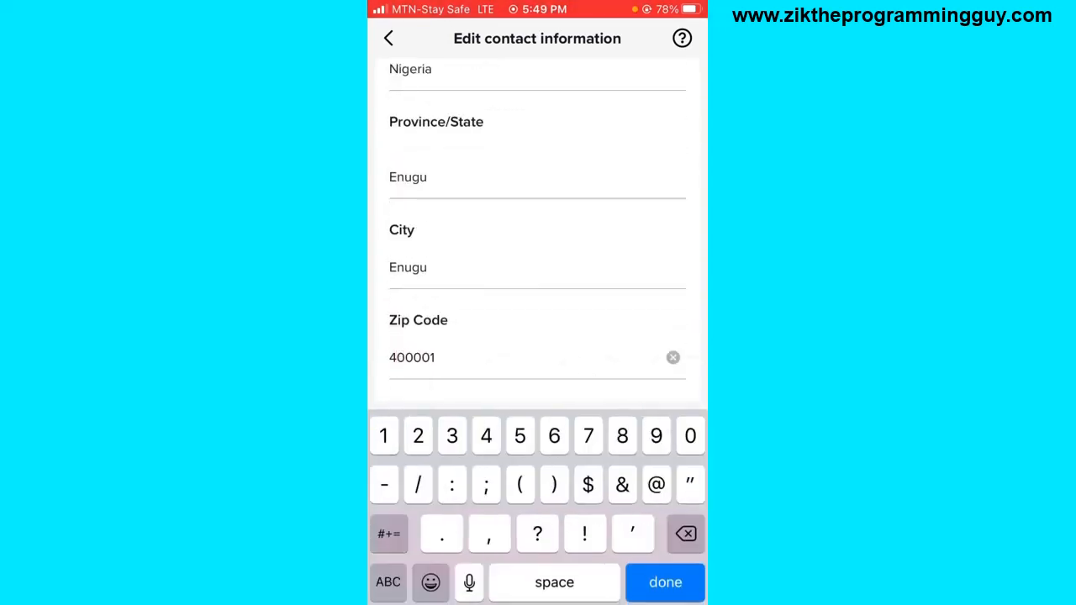
{"action": "left_click", "coordinate": [665, 581]}
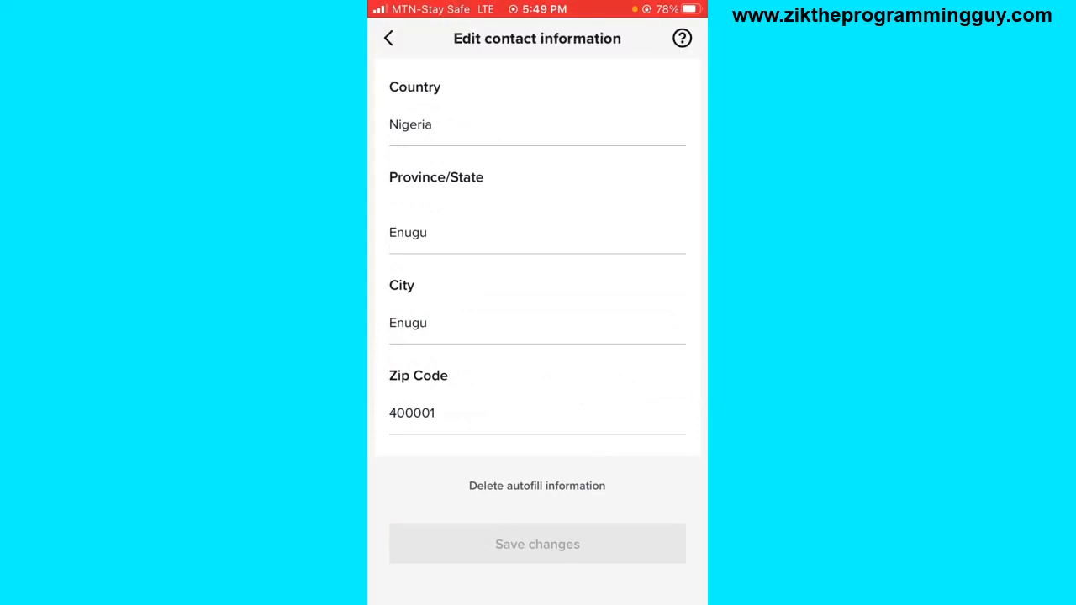
{"action": "left_click", "coordinate": [388, 37]}
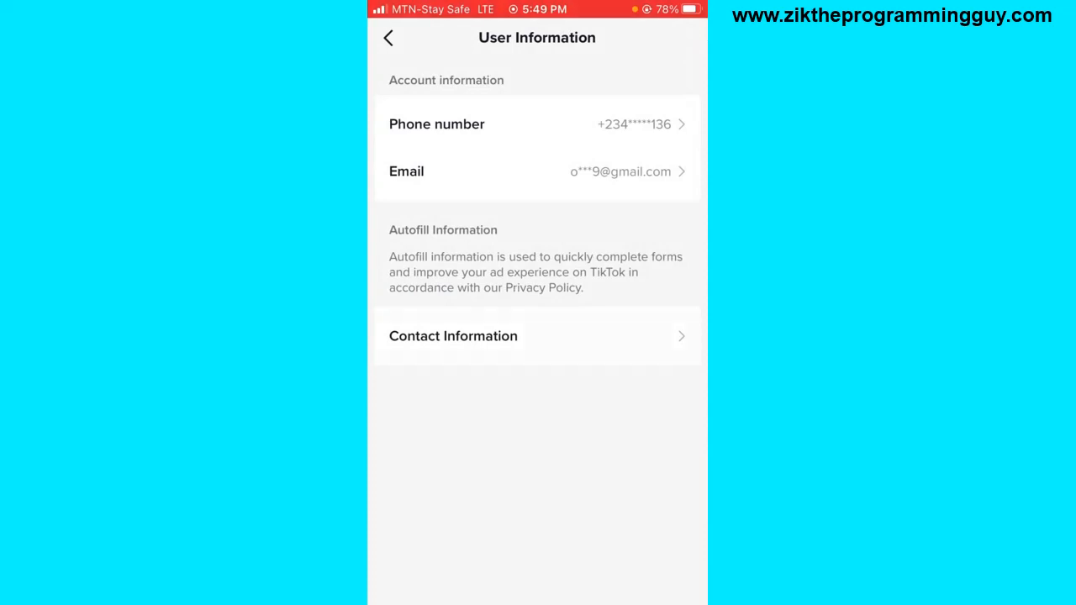
- Reopen the saved contact details, correct the country to Nigeria, and save again
{"action": "left_click", "coordinate": [453, 336]}
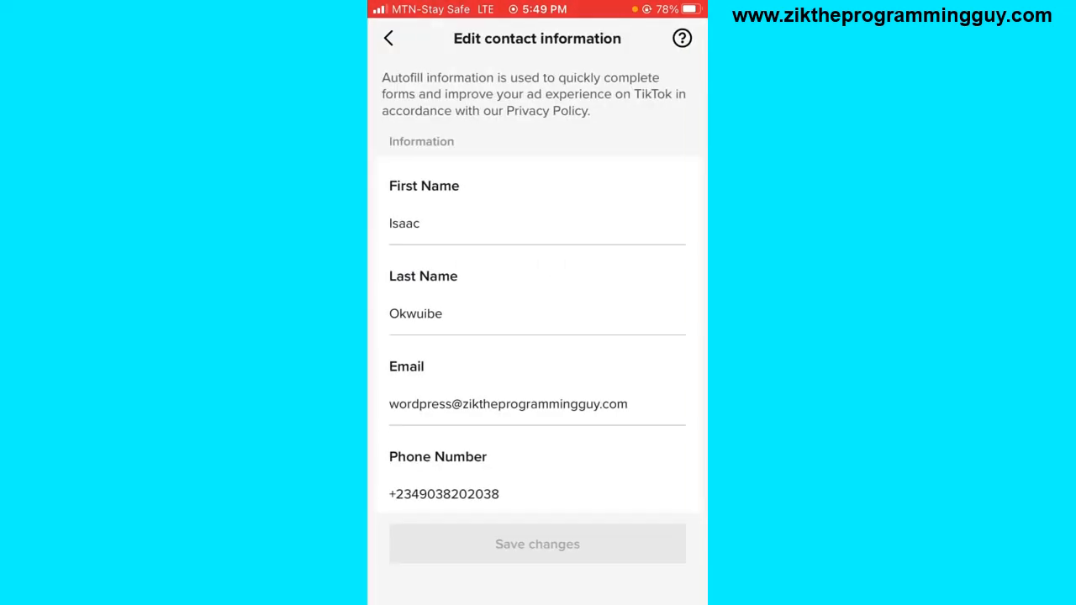
{"action": "scroll", "scroll_direction": "down", "scroll_amount": 3}
{"action": "type", "text": "Nigeri"}
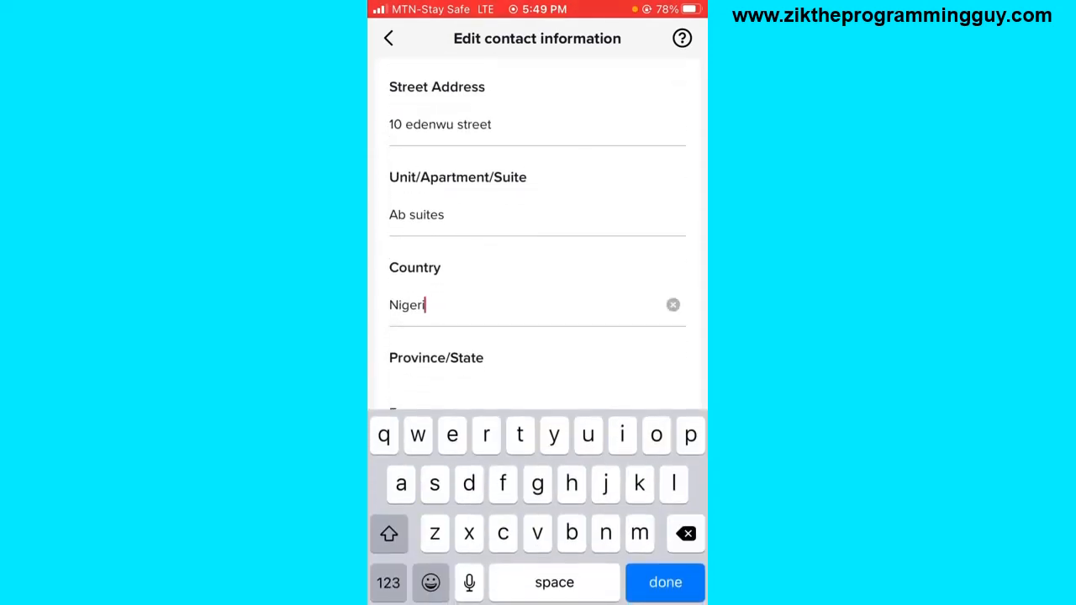
{"action": "left_click", "coordinate": [666, 582]}
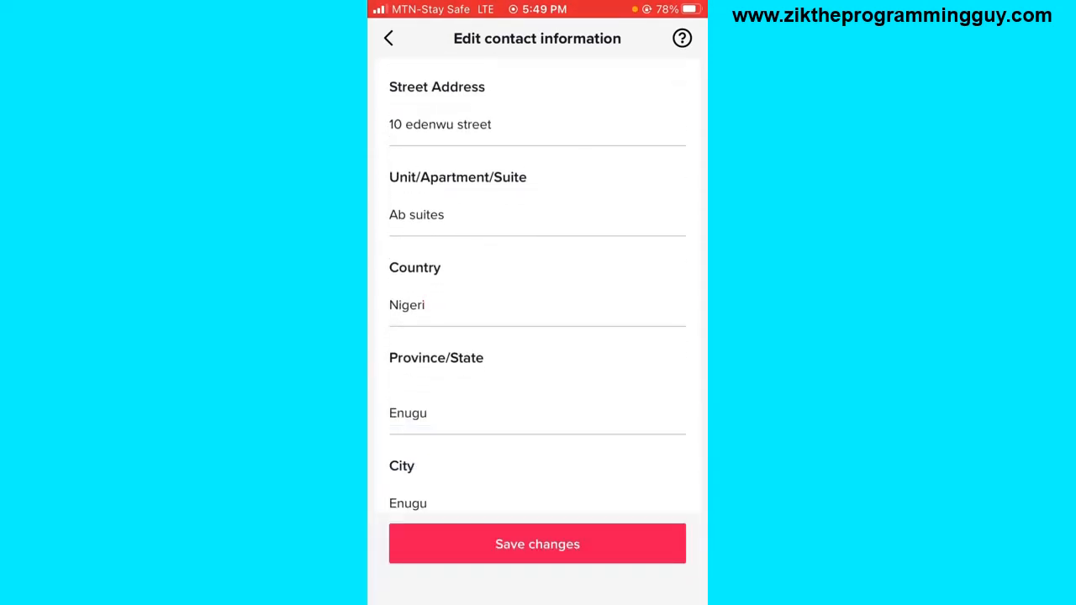
{"action": "type", "text": "a"}
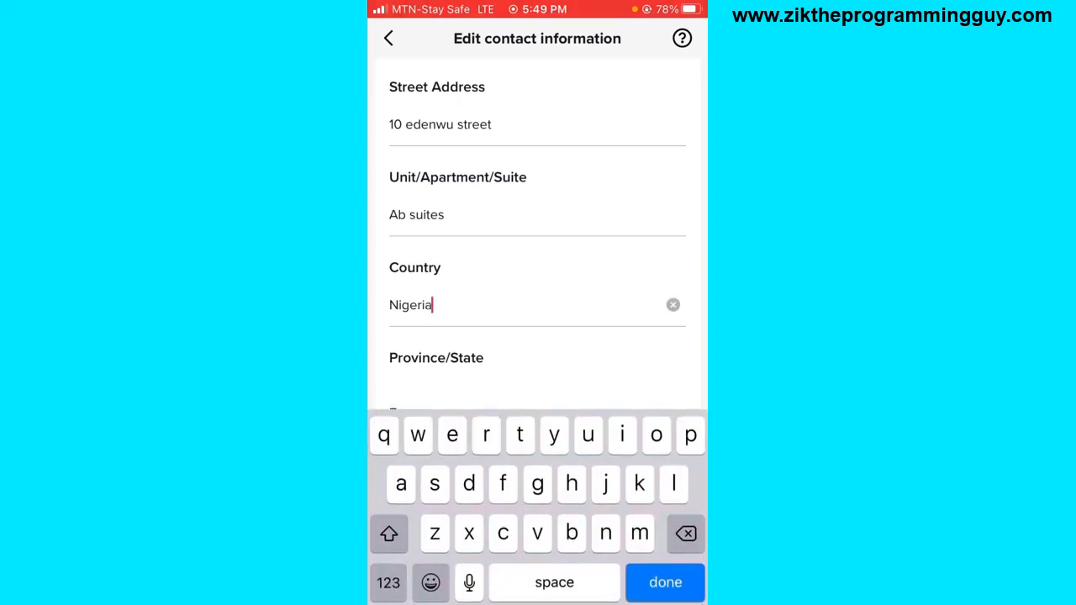
{"action": "left_click", "coordinate": [666, 581]}
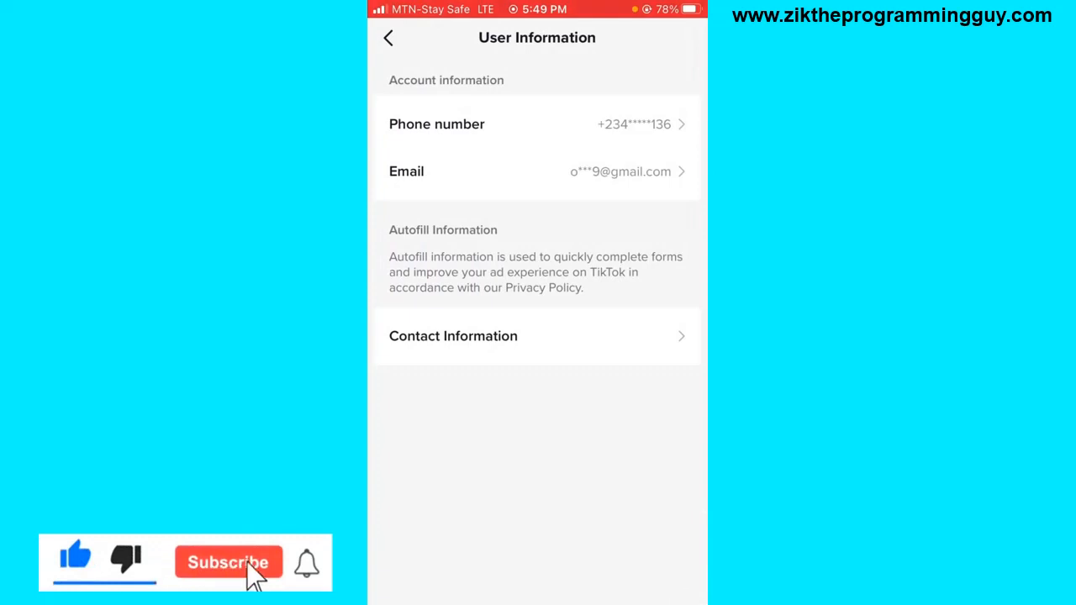
{"action": "left_click", "coordinate": [229, 562]}
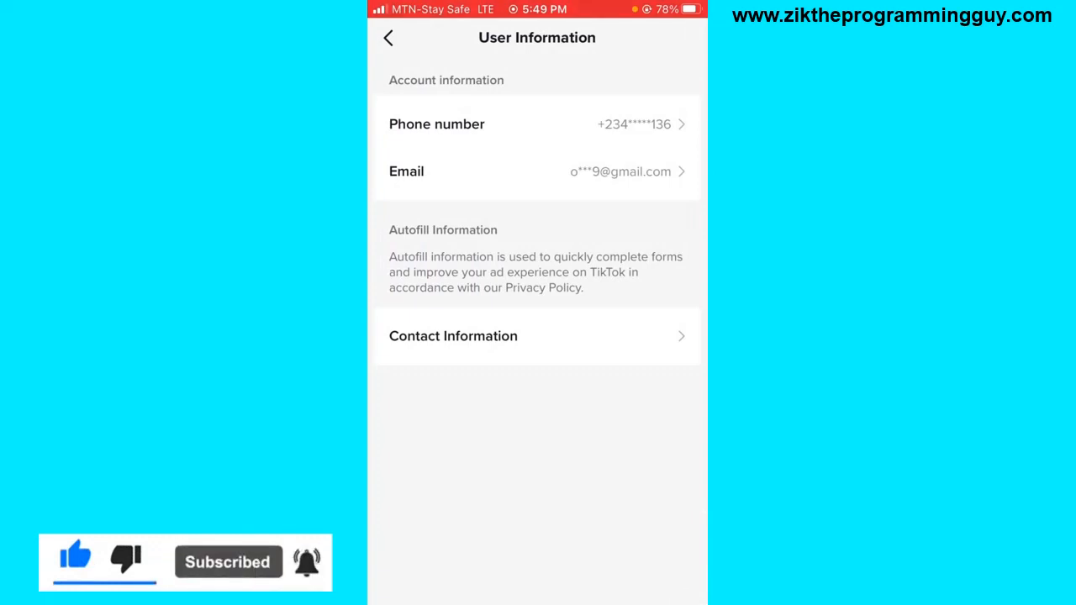